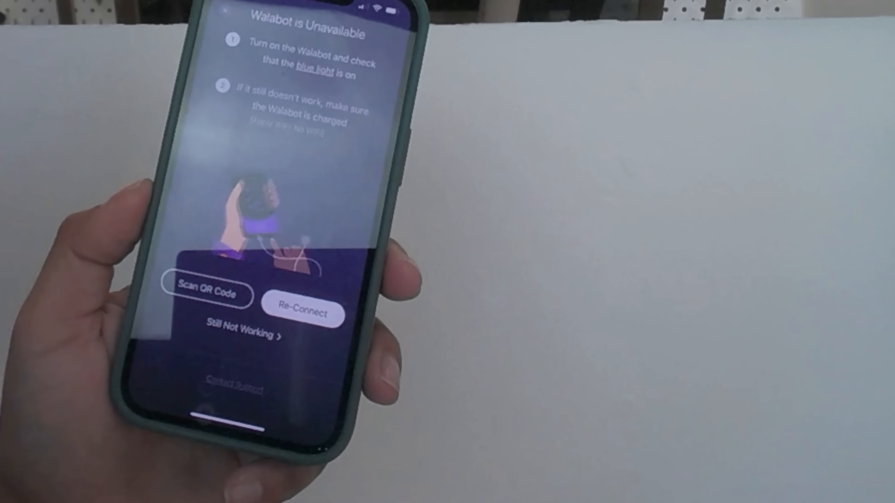
Retry connecting to the Walabot and accept the iOS prompt to join its Wi-Fi network.
{"action": "left_click", "coordinate": [302, 313]}
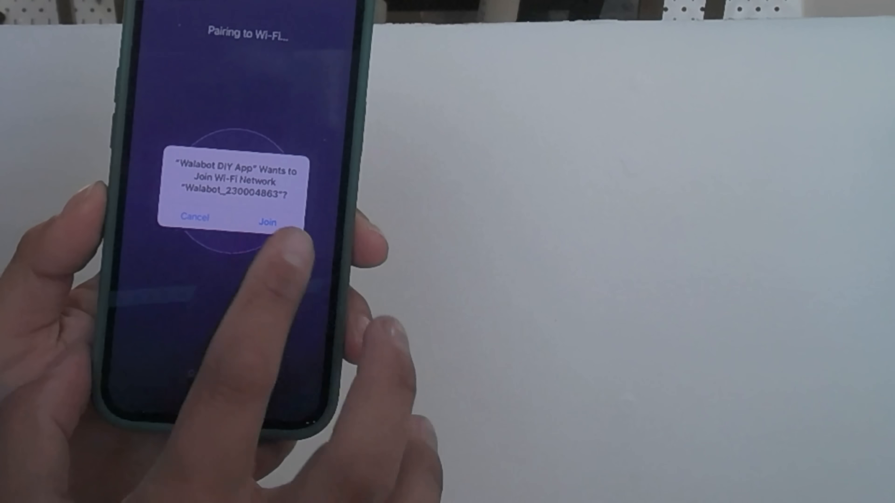
{"action": "left_click", "coordinate": [268, 222]}
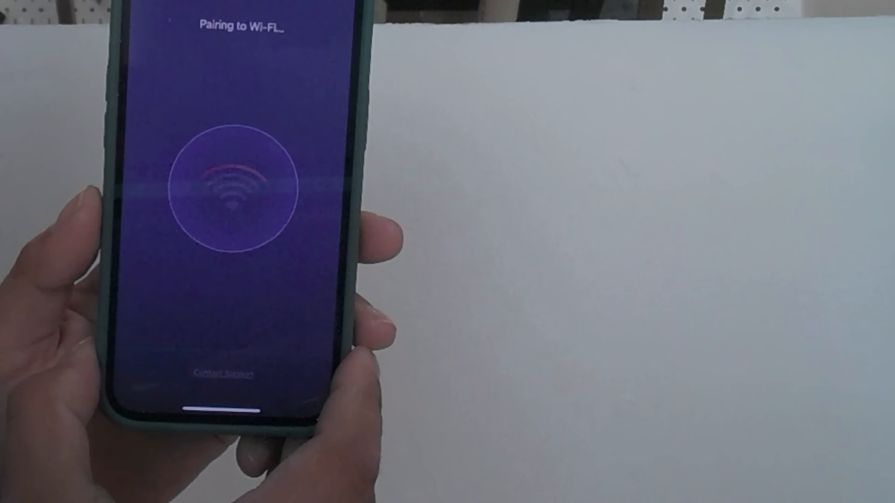